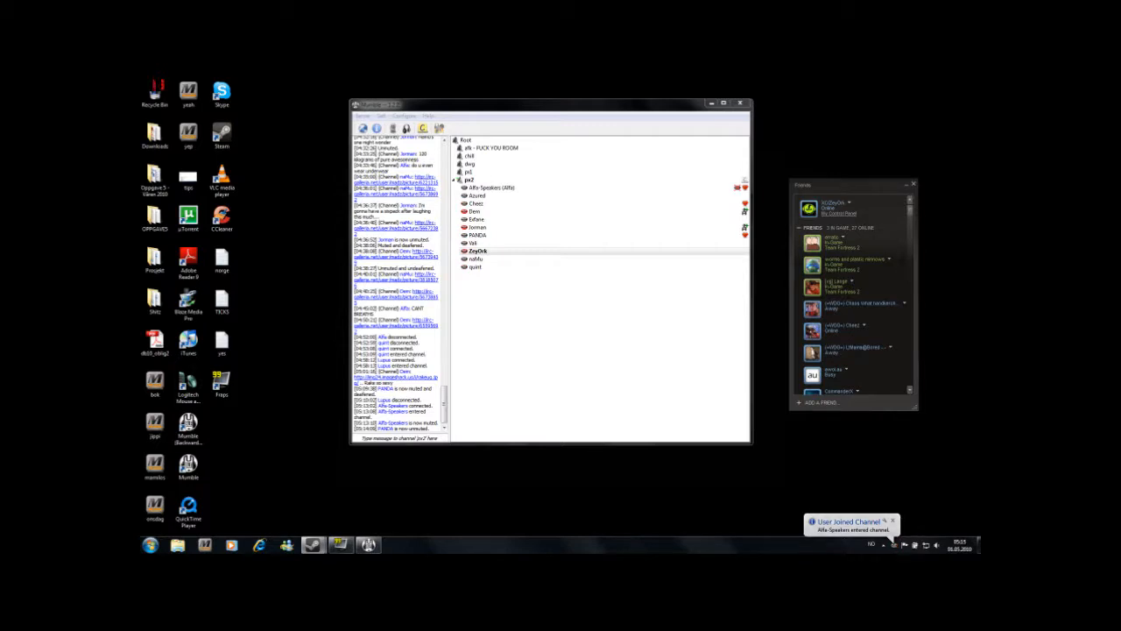
click(477, 251)
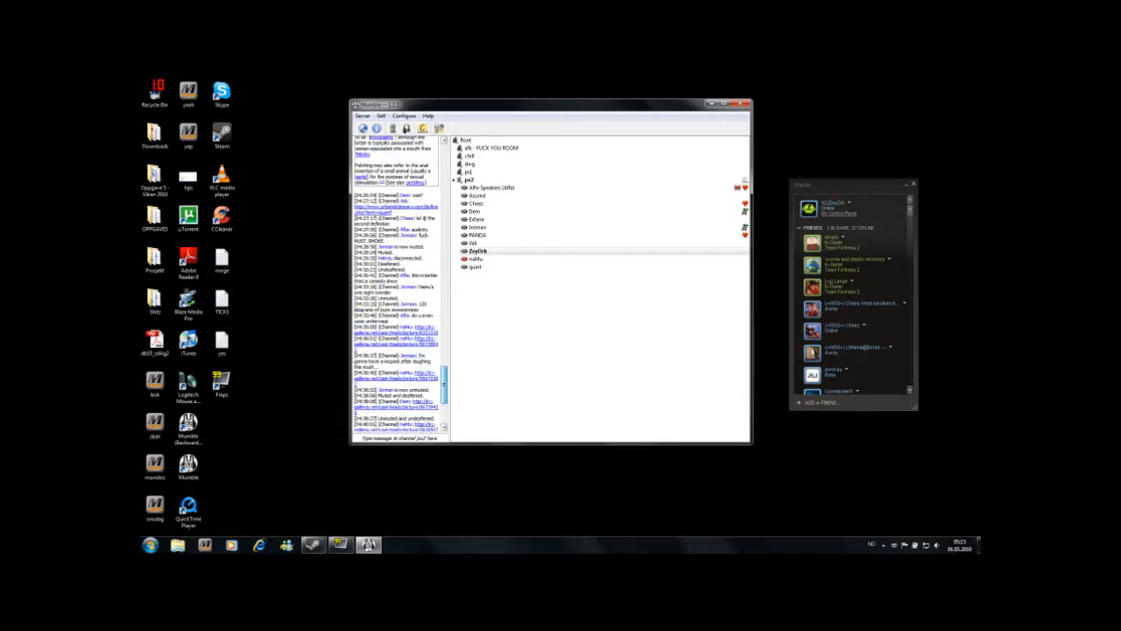
scroll(down, 3)
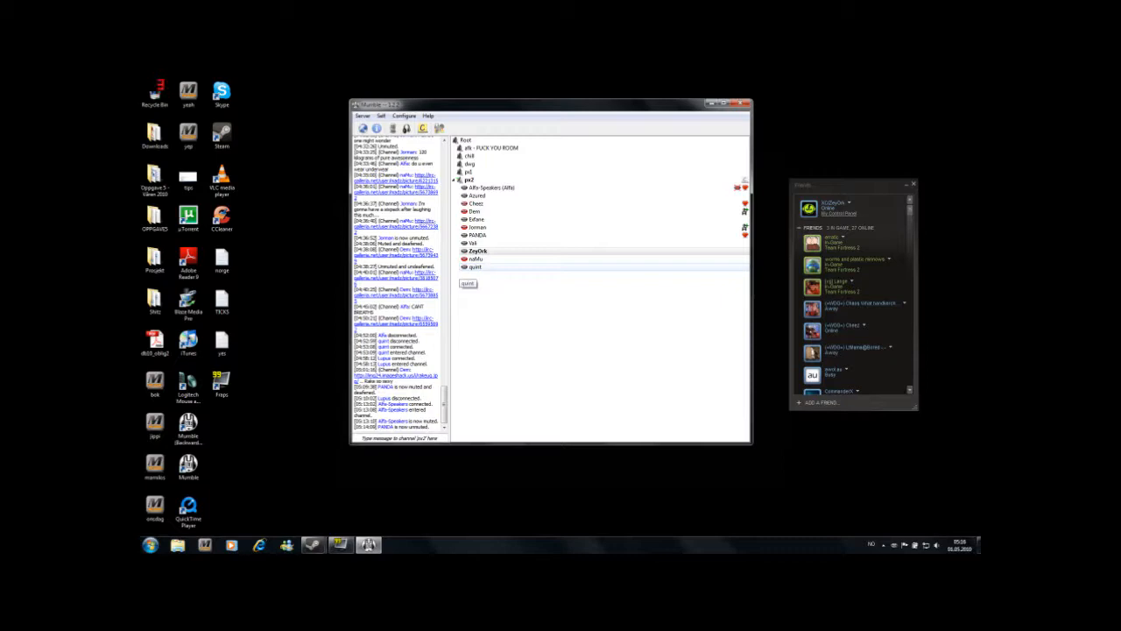
click(468, 282)
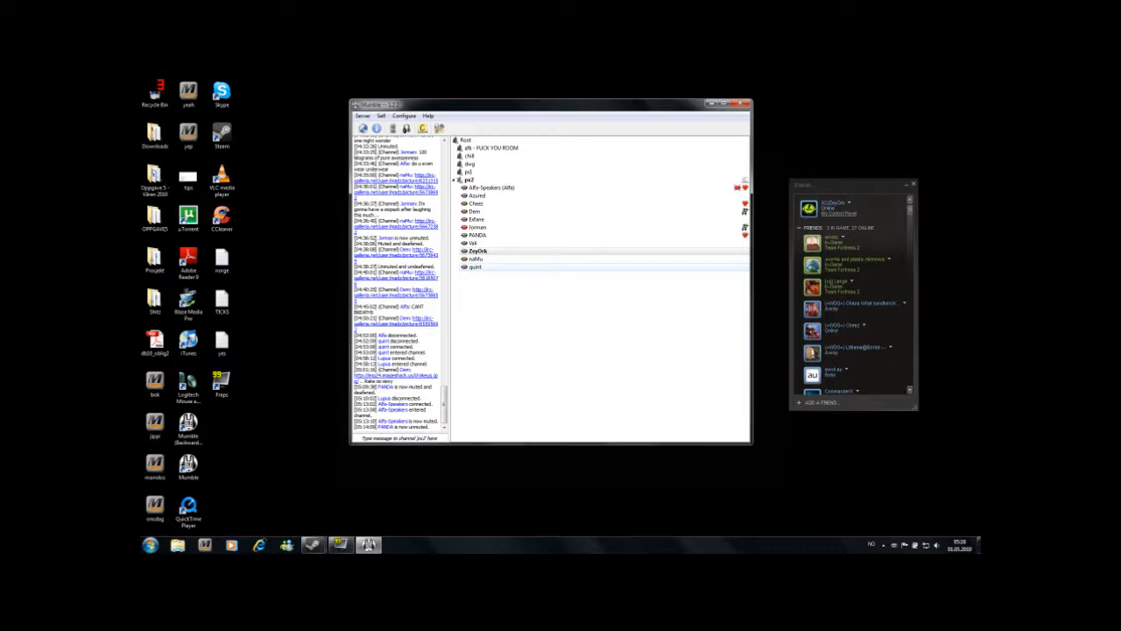